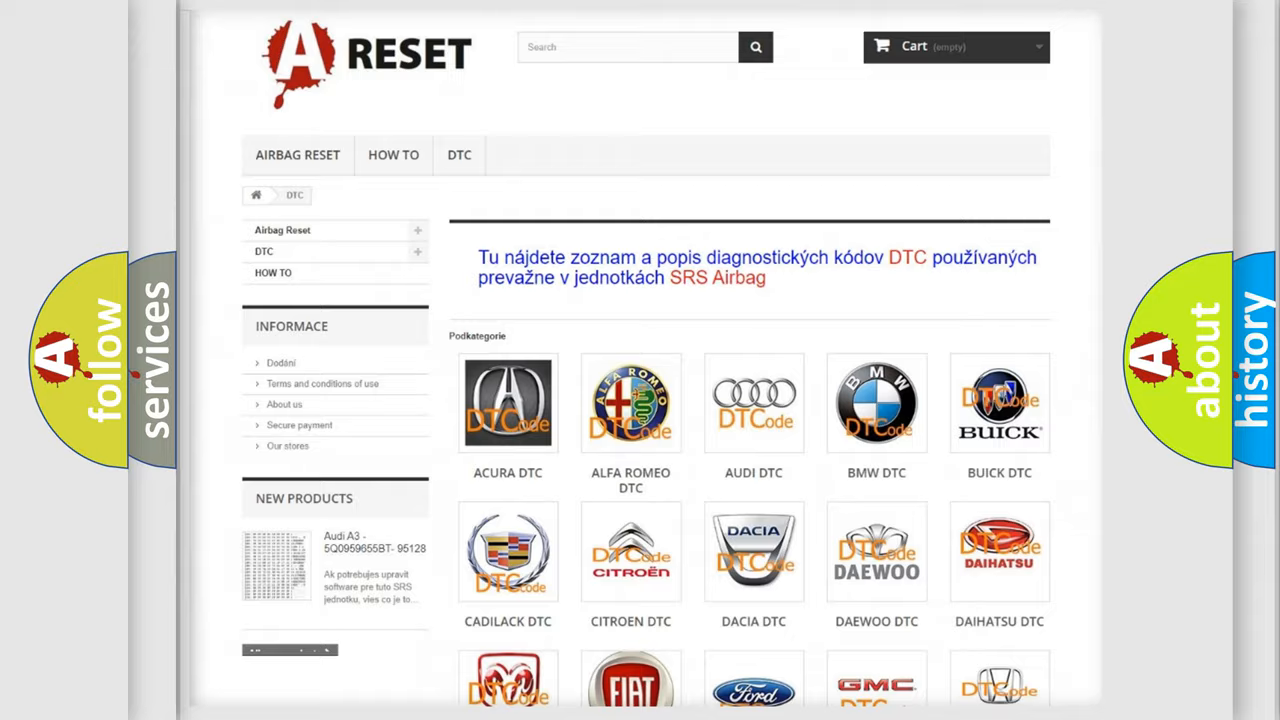
{"action": "scroll", "scroll_direction": "down", "scroll_amount": 3}
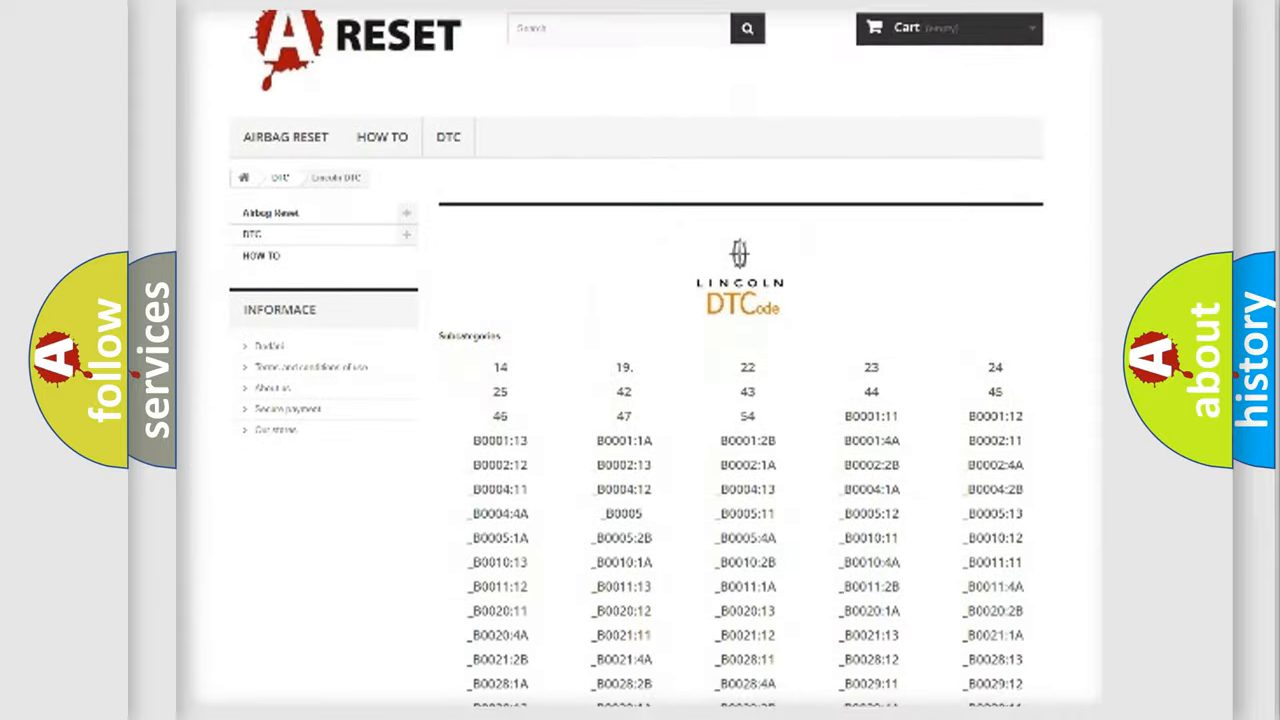
{"action": "scroll", "scroll_direction": "down", "scroll_amount": 3}
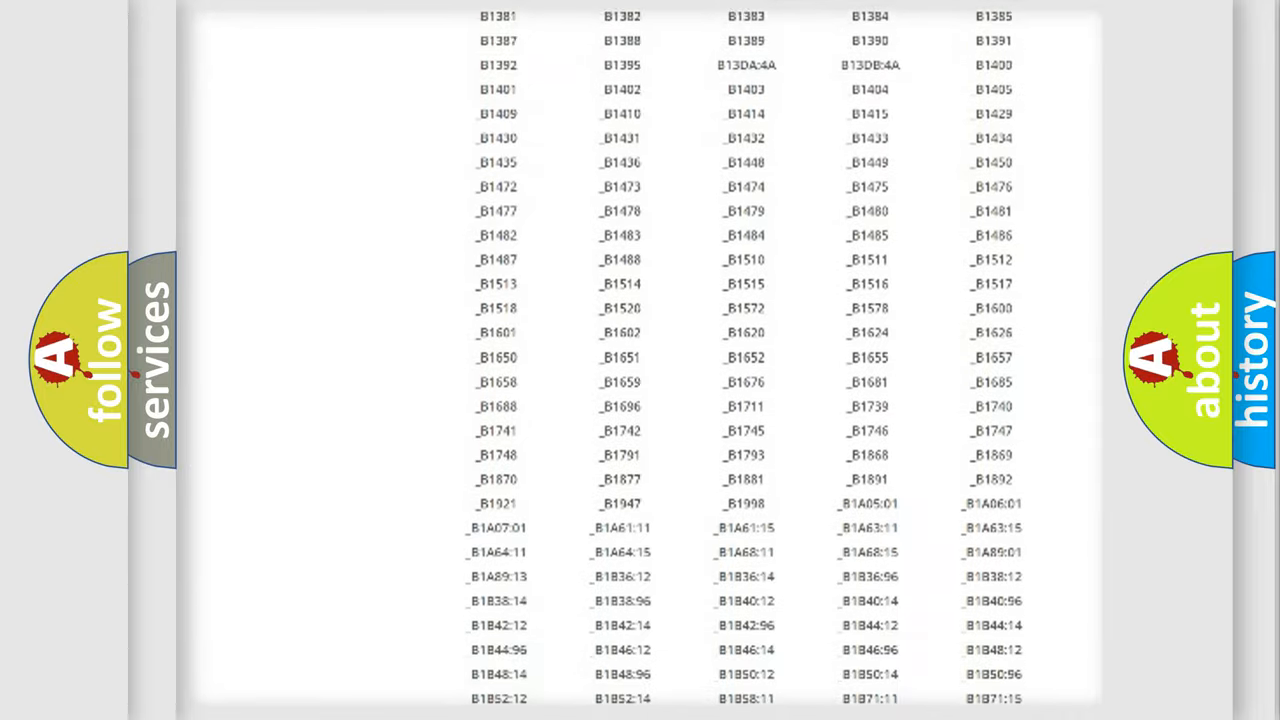